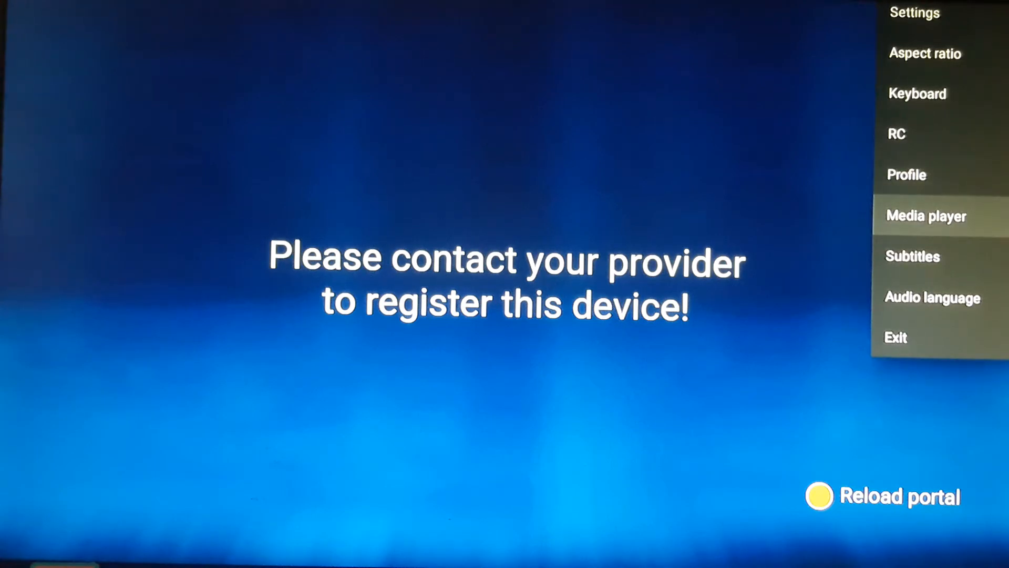
- Launch Google Play Store from the launcher tile and pass the welcome screen with Get Started
left_click(926, 215)
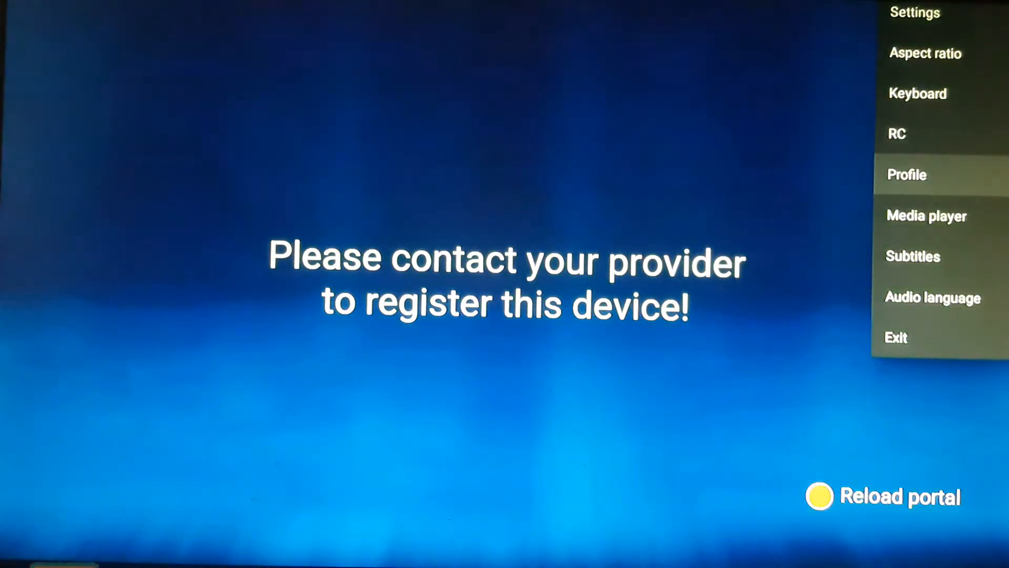
left_click(927, 216)
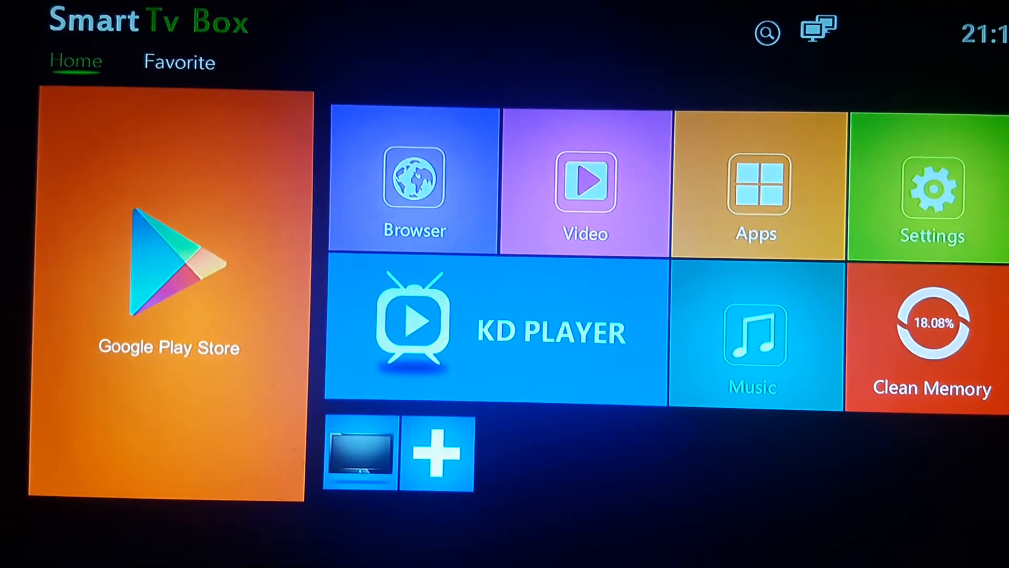
left_click(169, 270)
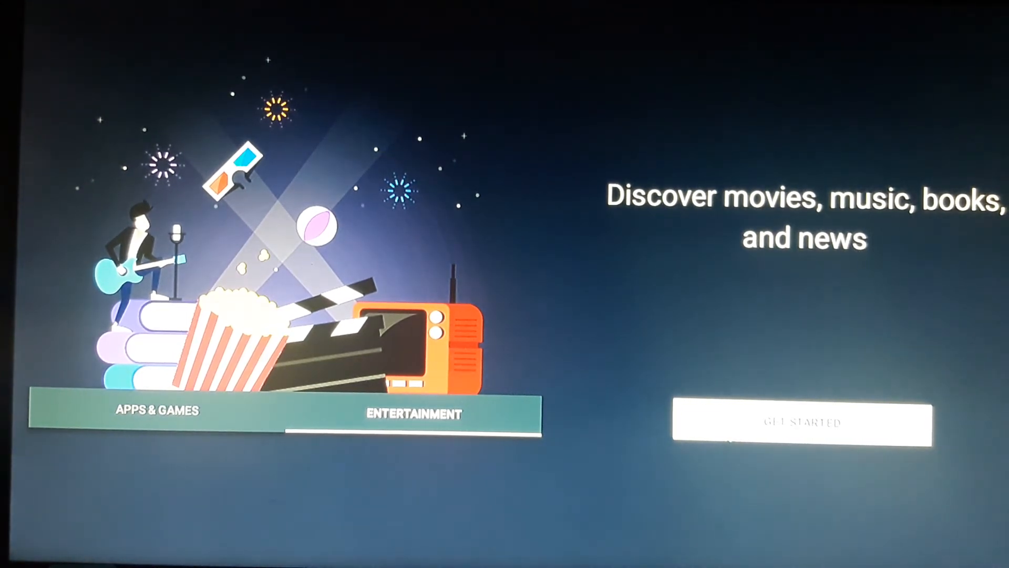
left_click(803, 423)
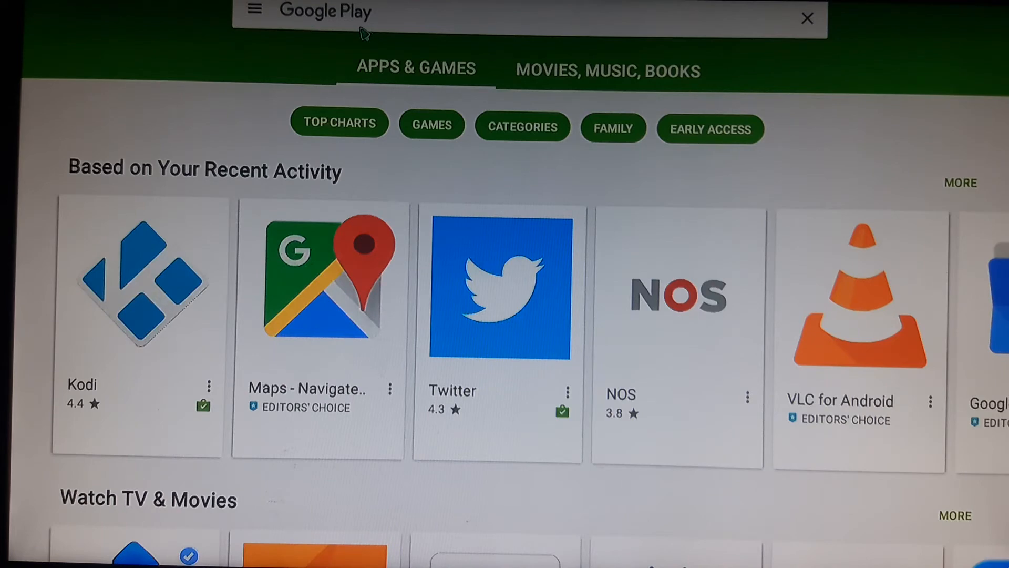
- Search the store for 'stb emulator' and open the StbEmu (Free) listing
left_click(451, 12)
type("Stb")
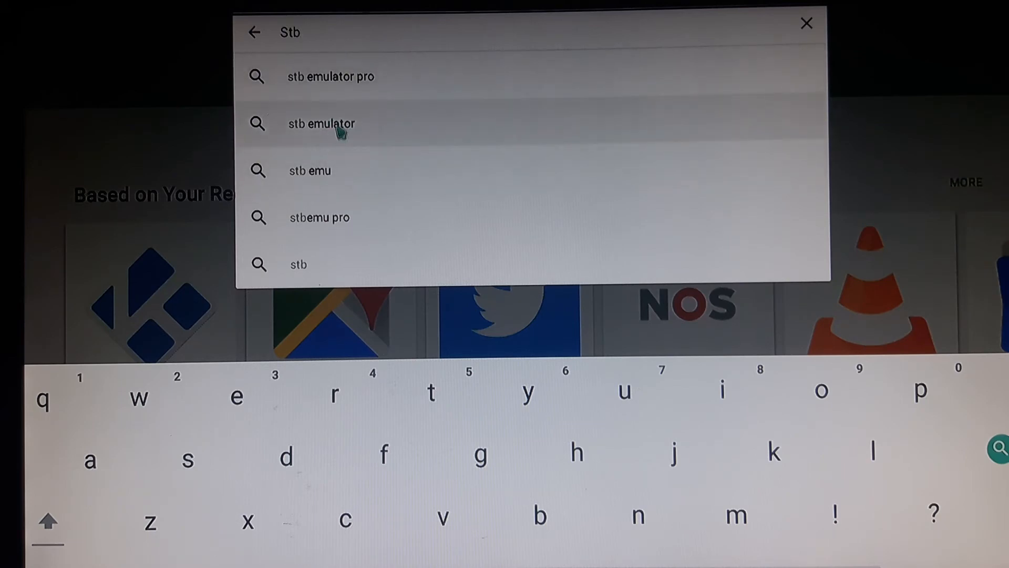
left_click(321, 123)
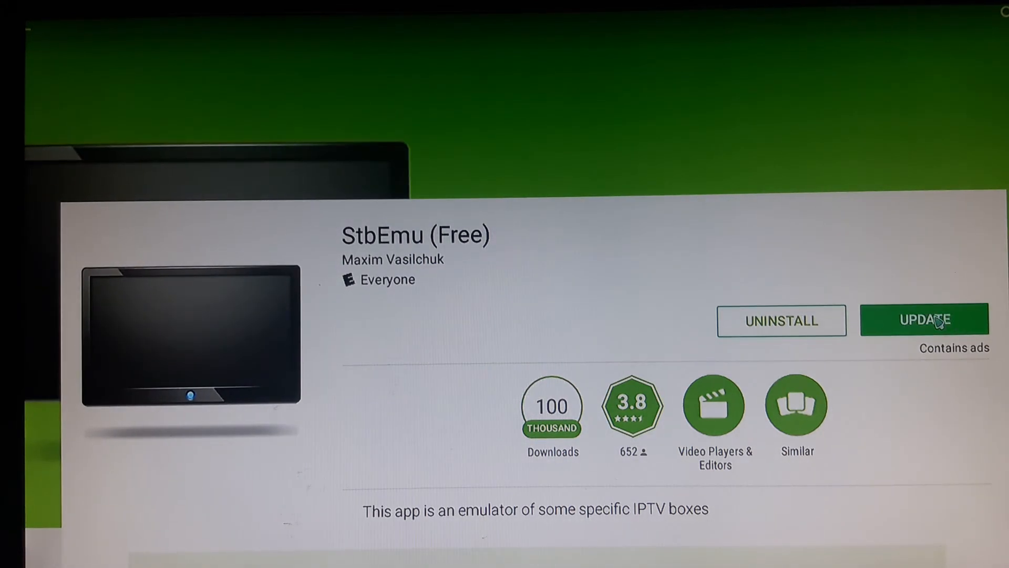
mouse_move(892, 320)
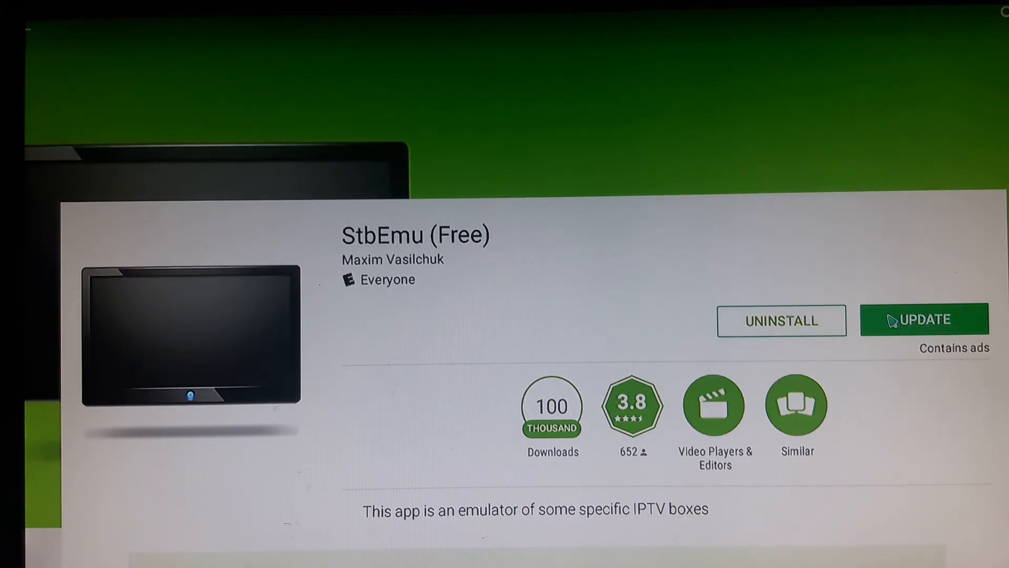
- Start the StbEmu (Free) update from its listing page
left_click(923, 320)
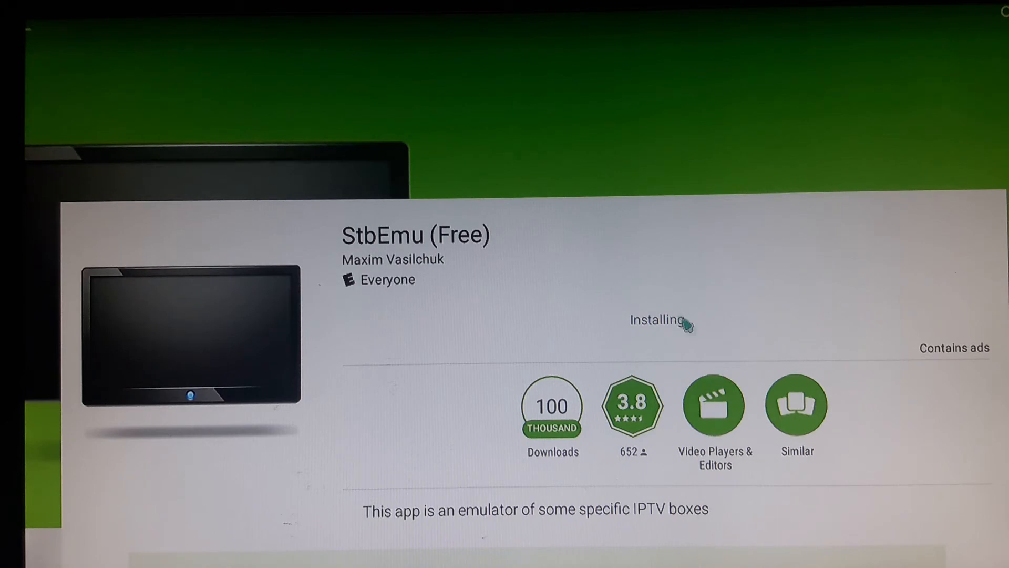
mouse_move(631, 316)
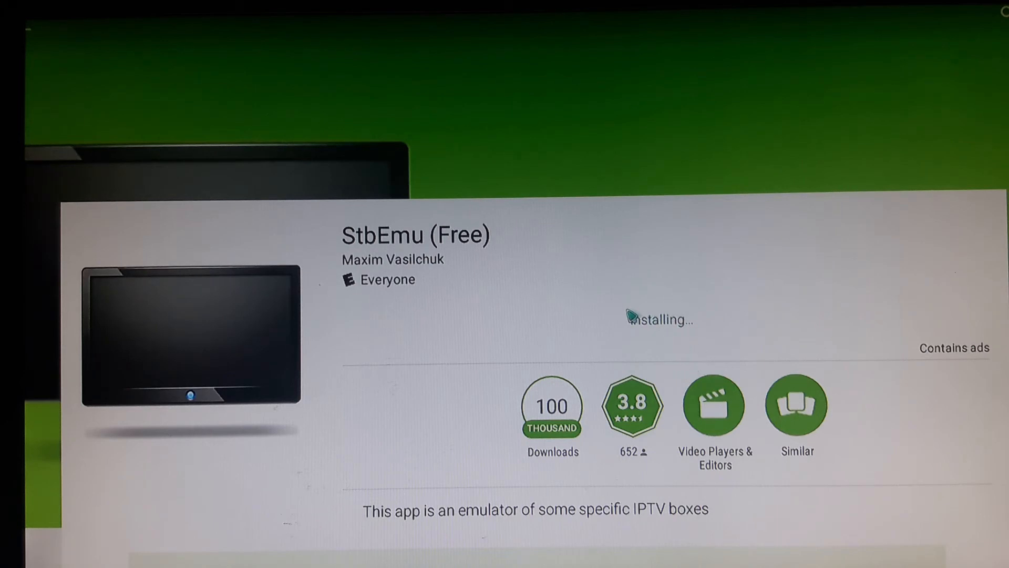
mouse_move(656, 325)
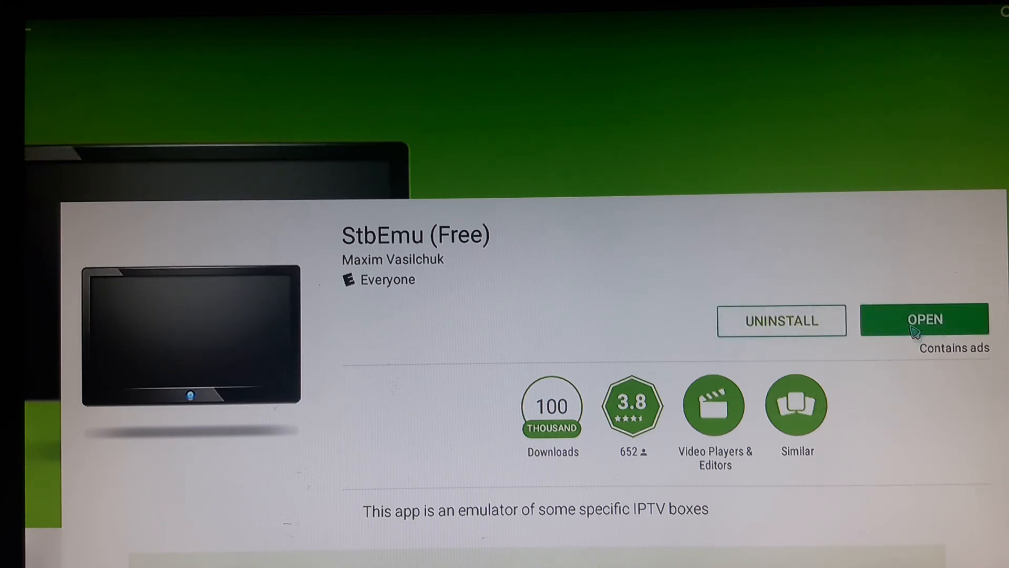
- Open the updated StbEmu and show its Media player list including MPV
left_click(925, 320)
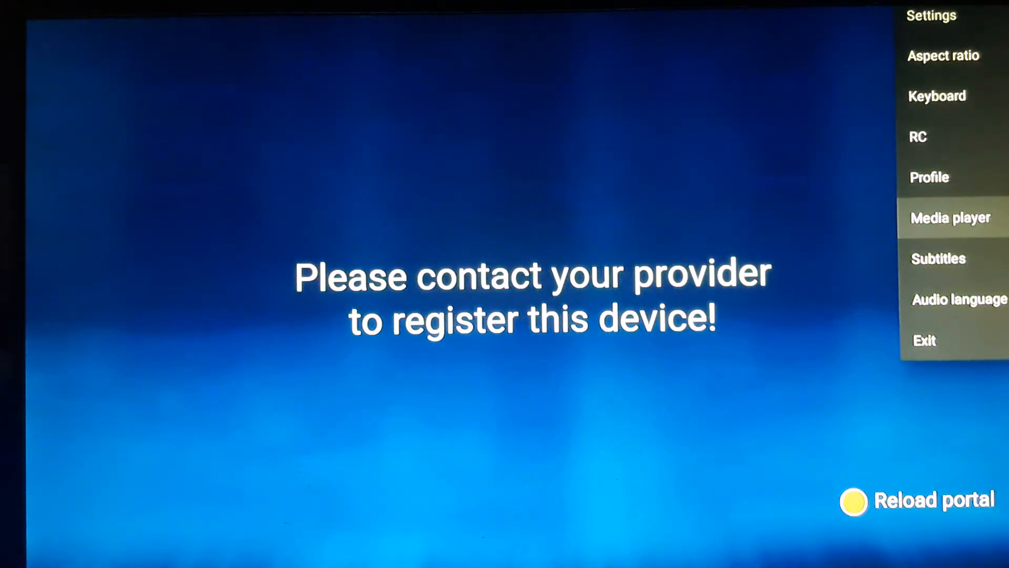
left_click(951, 218)
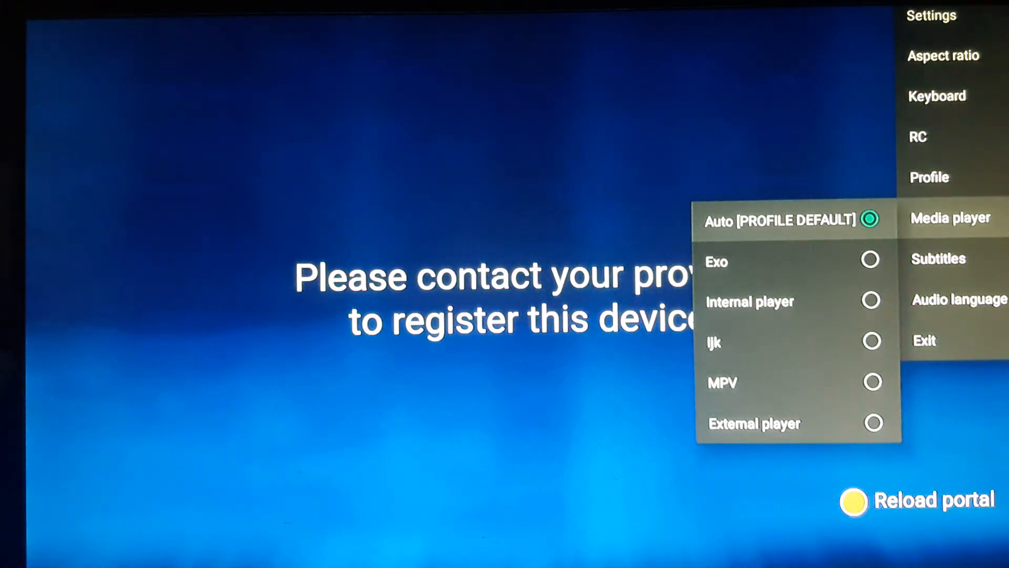